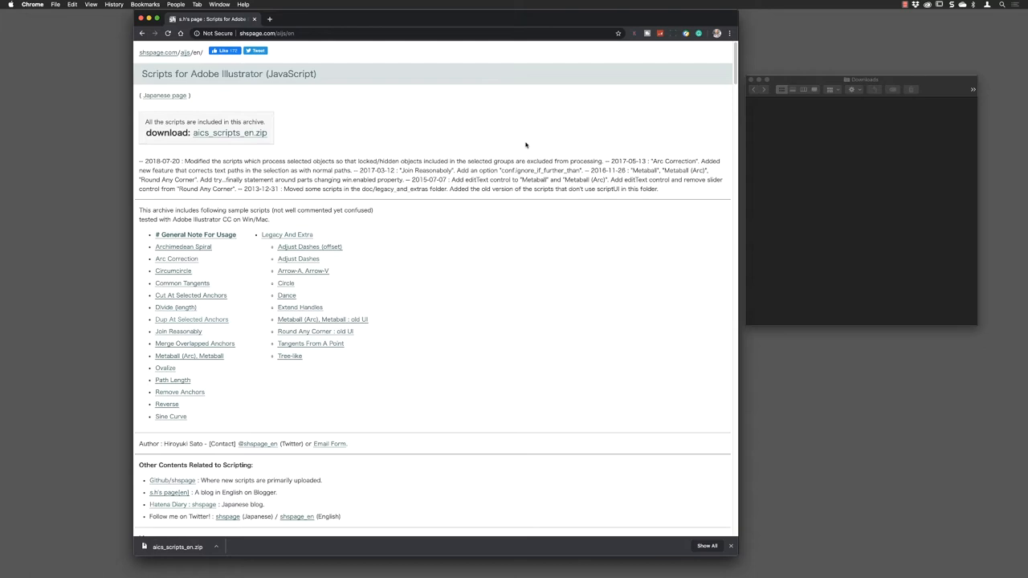
mouse_move(522, 145)
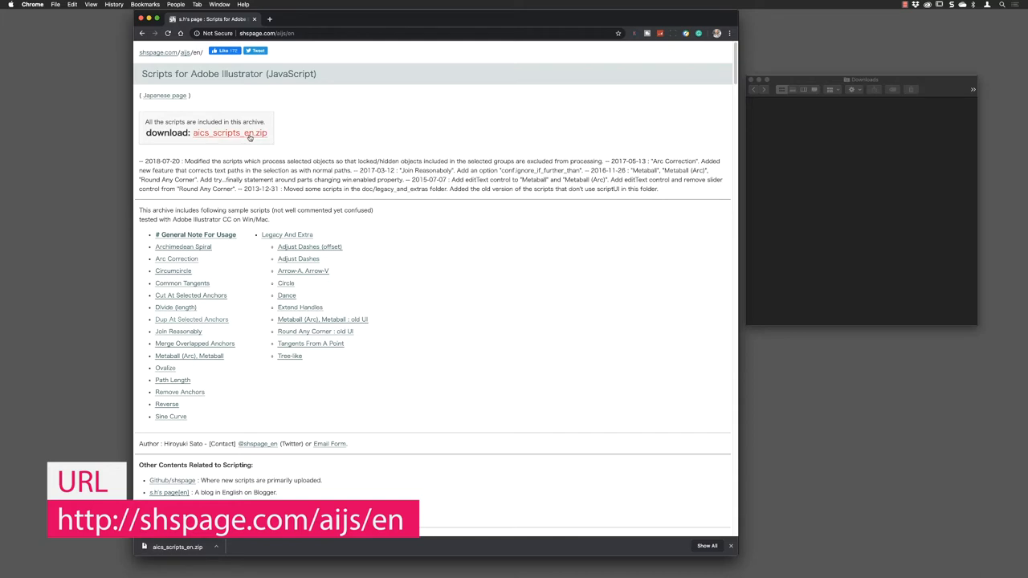
- Download the scripts archive, then browse to Illustrator 2020's Presets > en_GB folder
left_click(230, 132)
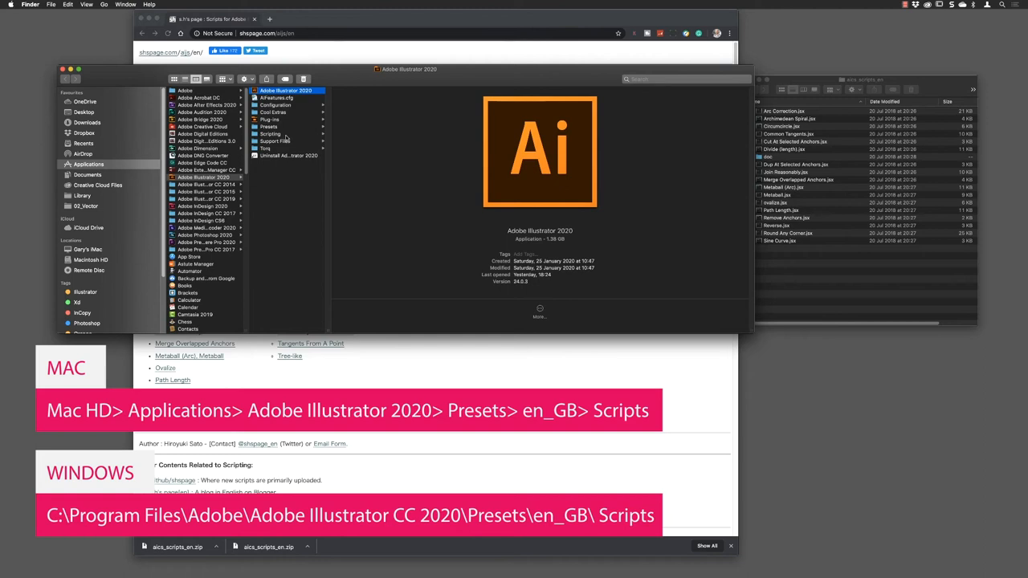
left_click(269, 127)
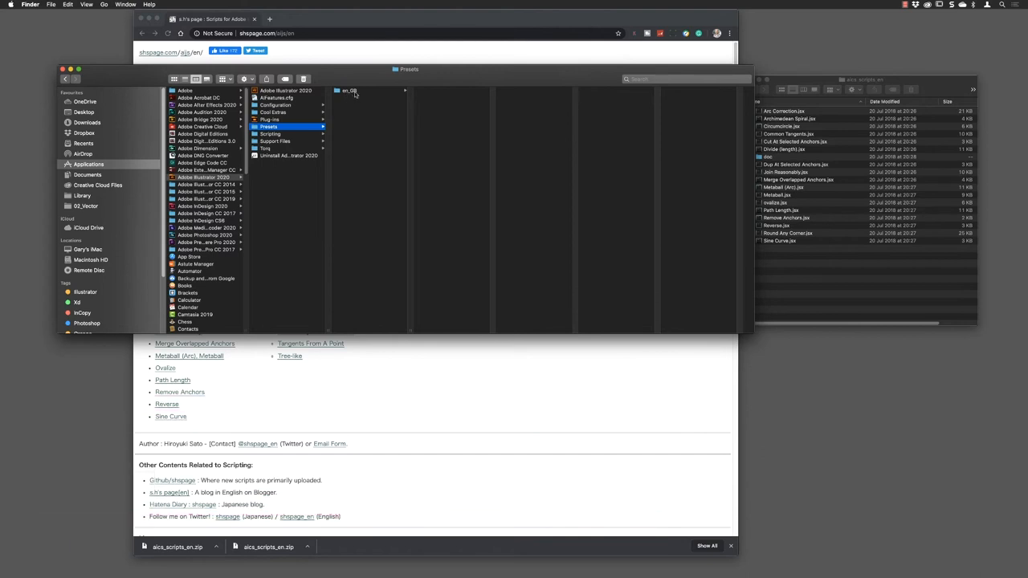
left_click(349, 90)
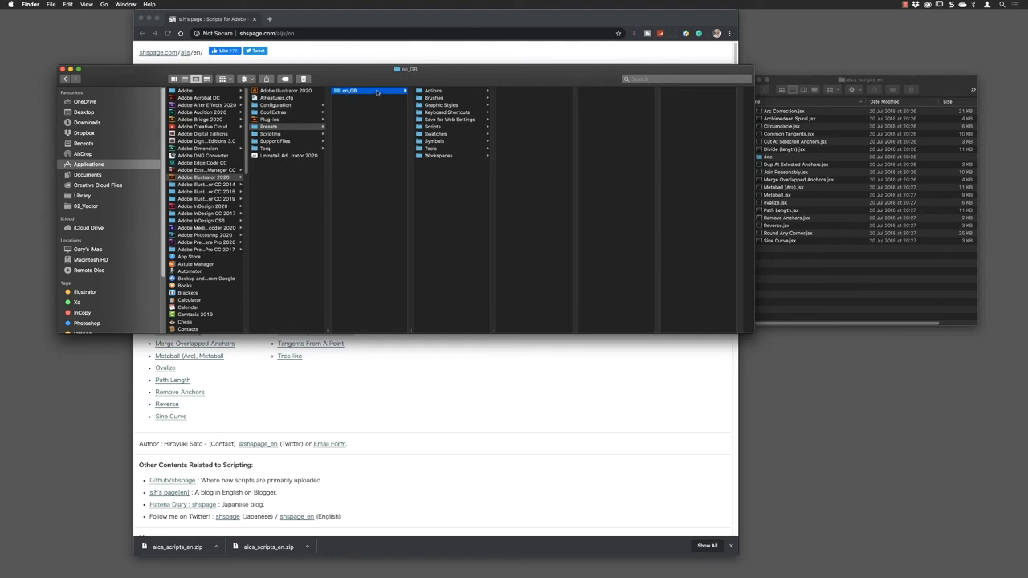
- Open the Scripts folder in the en_GB column to reveal its existing .jsx scripts
left_click(432, 126)
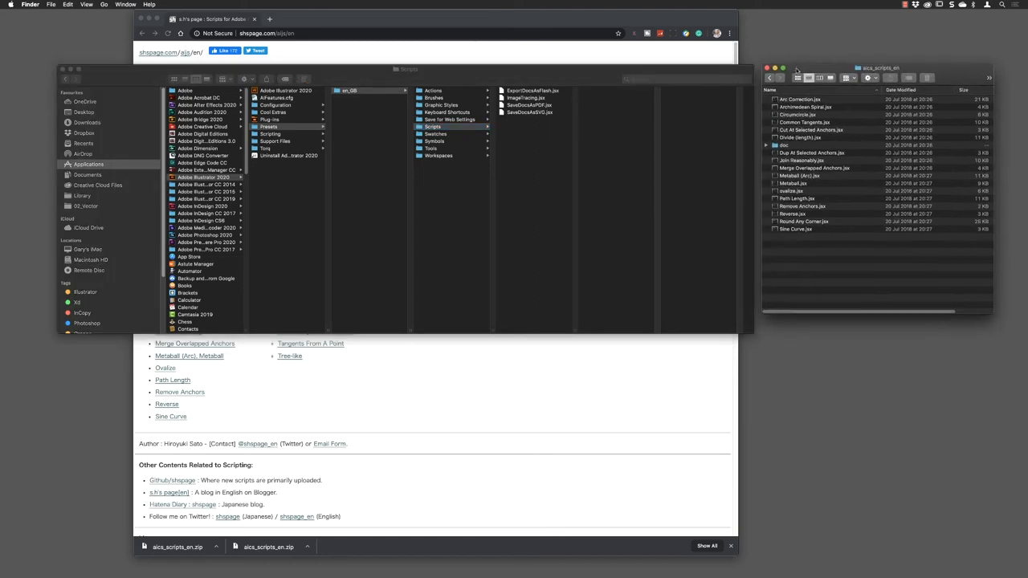
- Select all downloaded .jsx files, move them into Scripts, and authenticate the change
key("cmd+a")
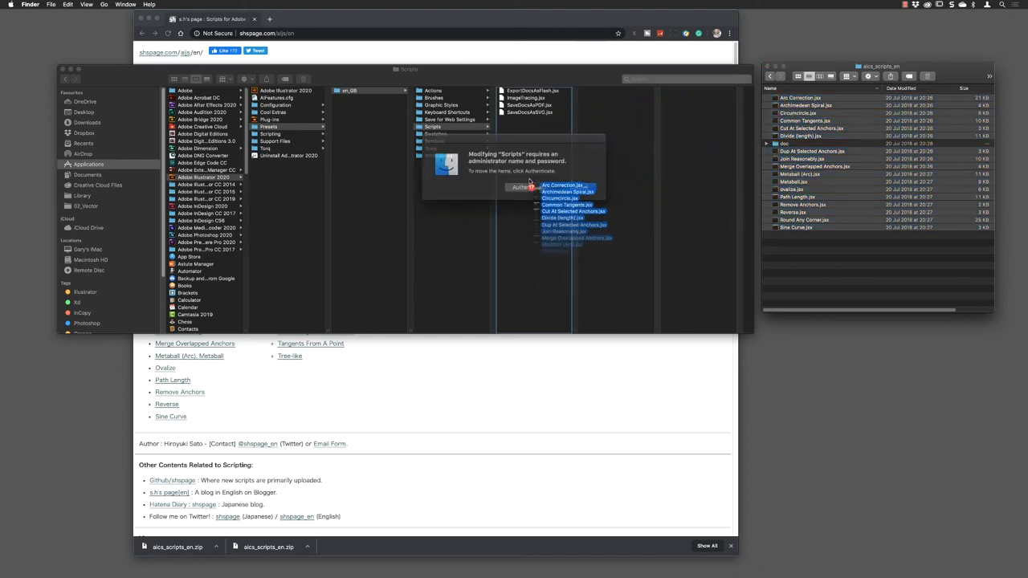
left_click(523, 187)
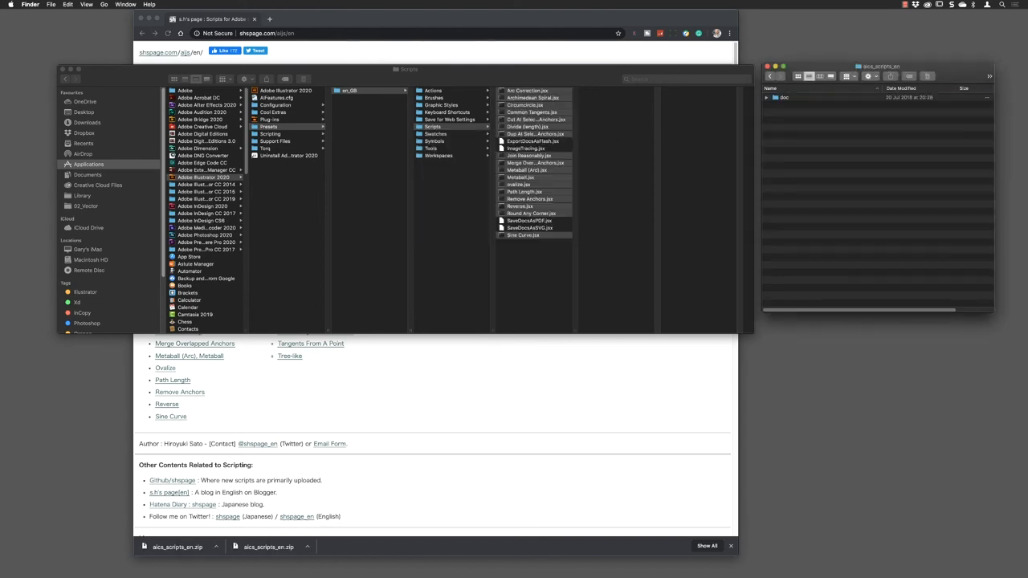
mouse_move(533, 260)
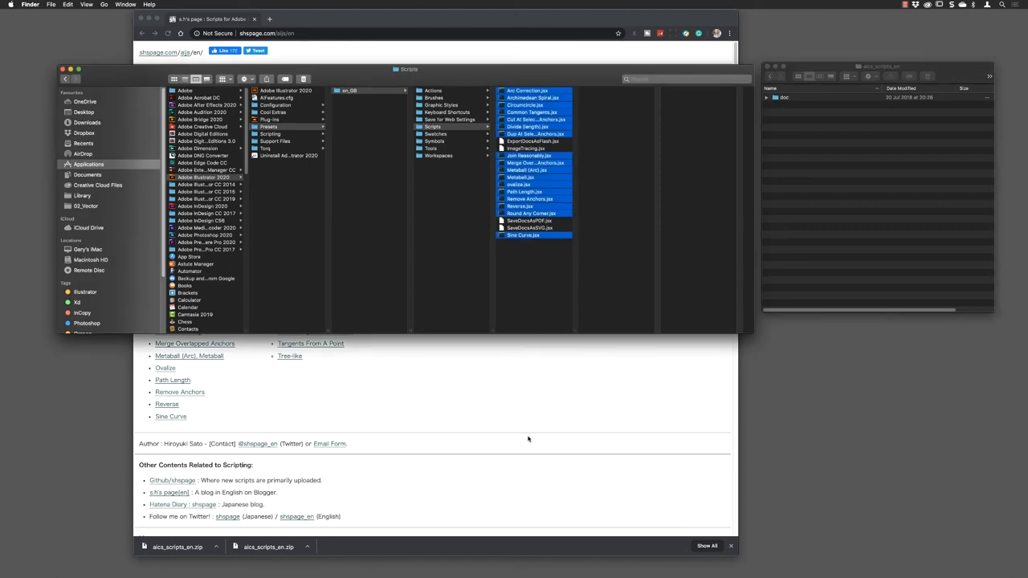
mouse_move(564, 566)
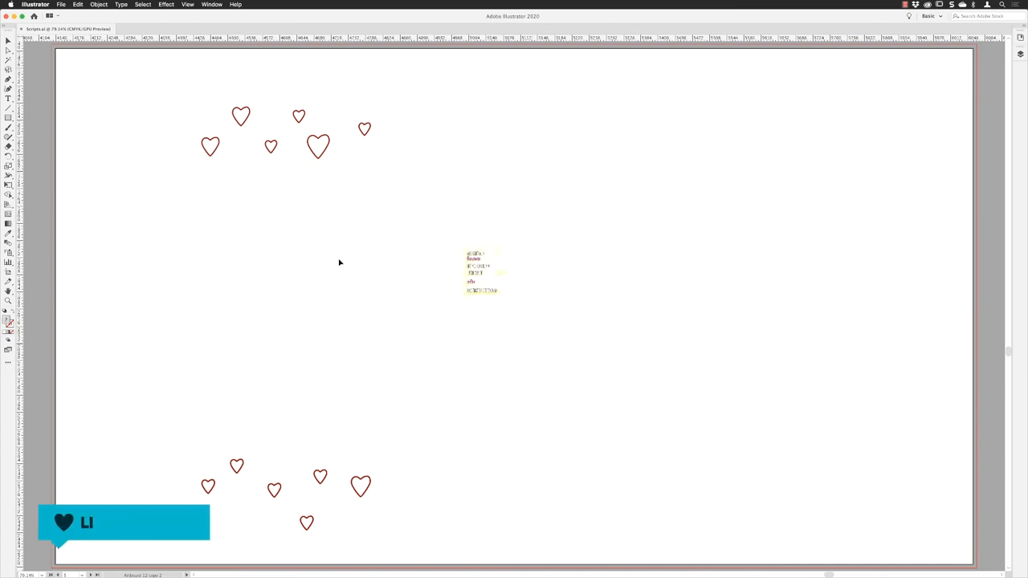
- Run File > Scripts > textBlock with a 300 pt width
left_click(61, 4)
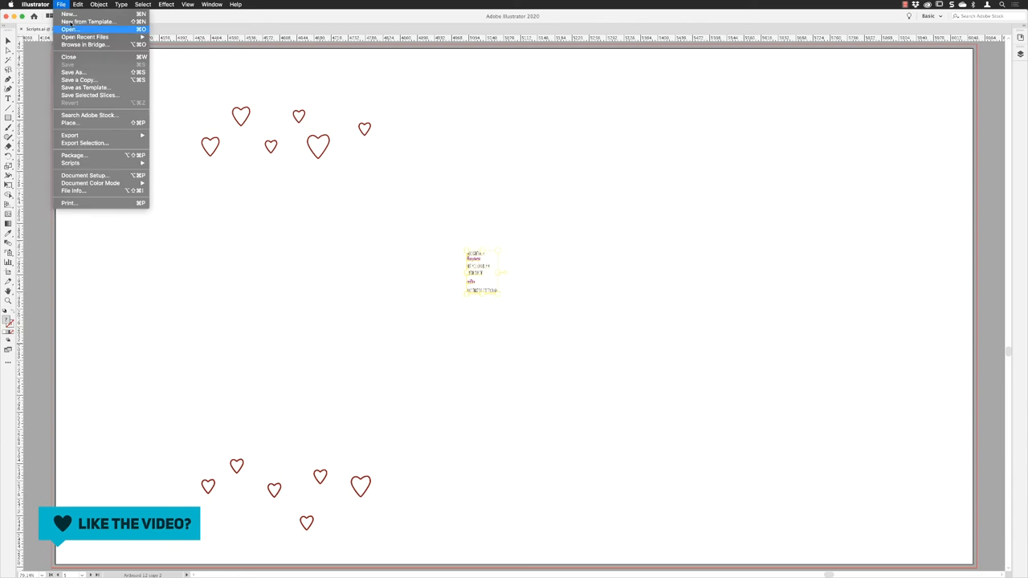
left_click(71, 163)
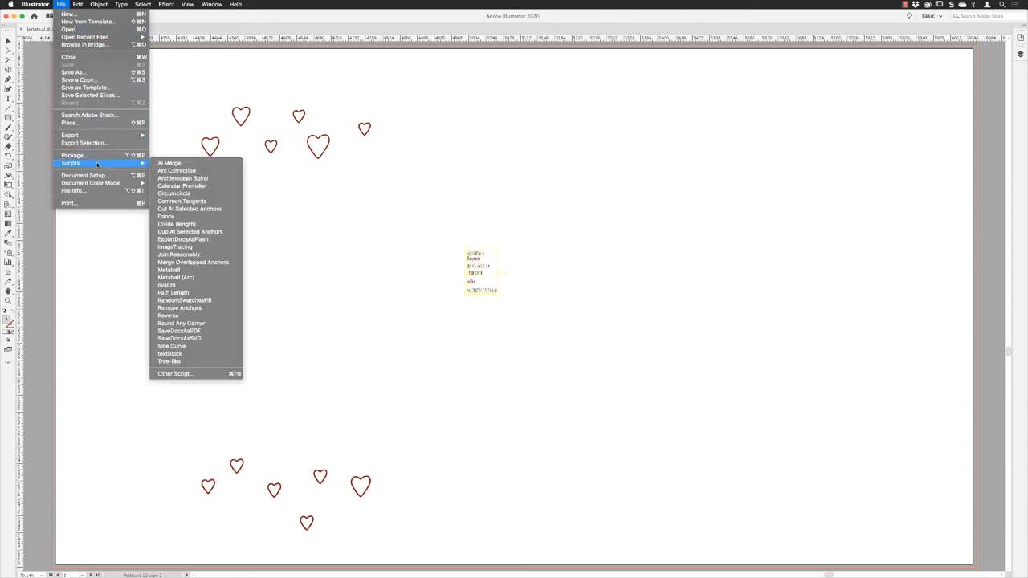
mouse_move(169, 163)
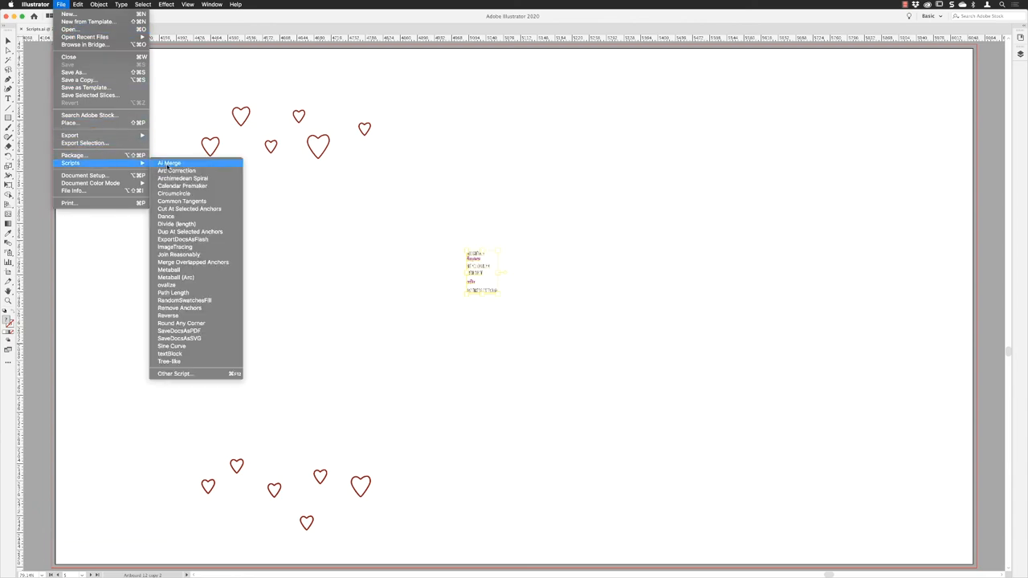
mouse_move(170, 354)
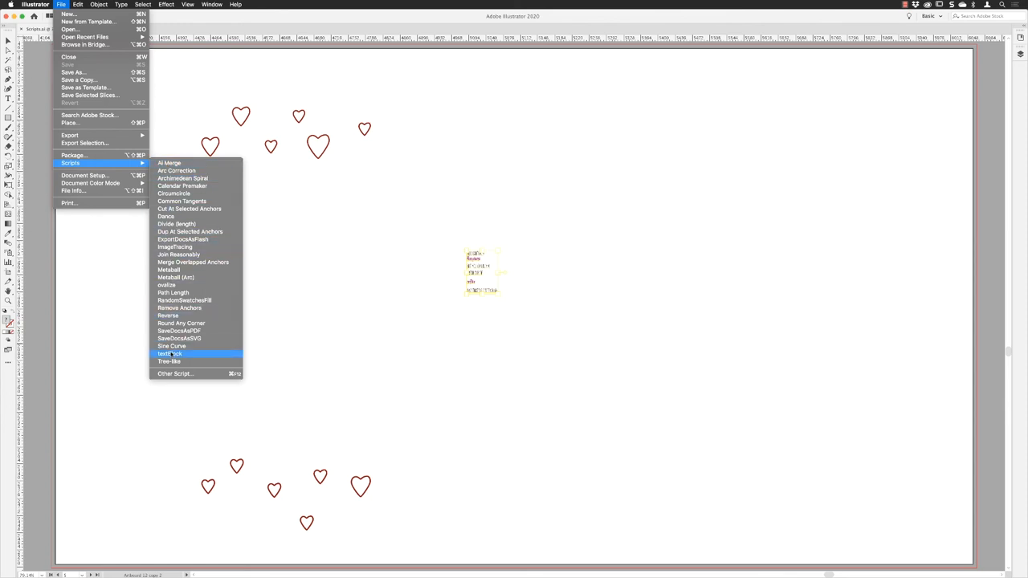
left_click(169, 353)
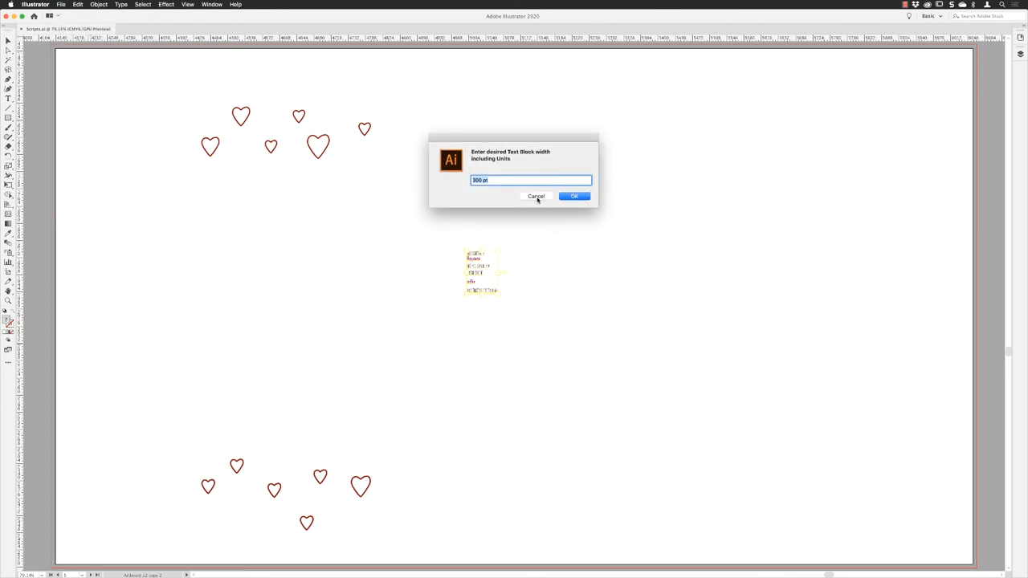
left_click(574, 196)
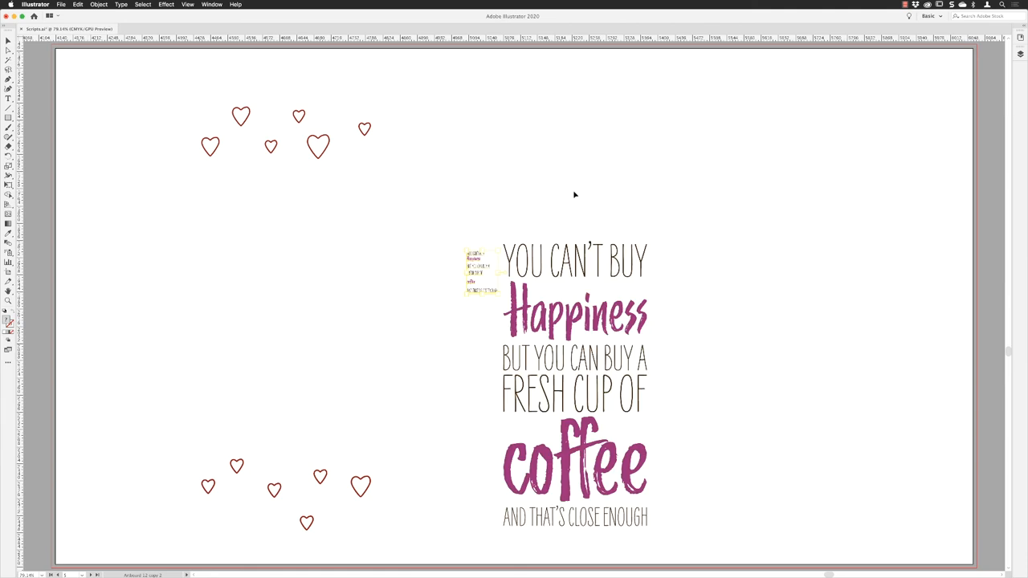